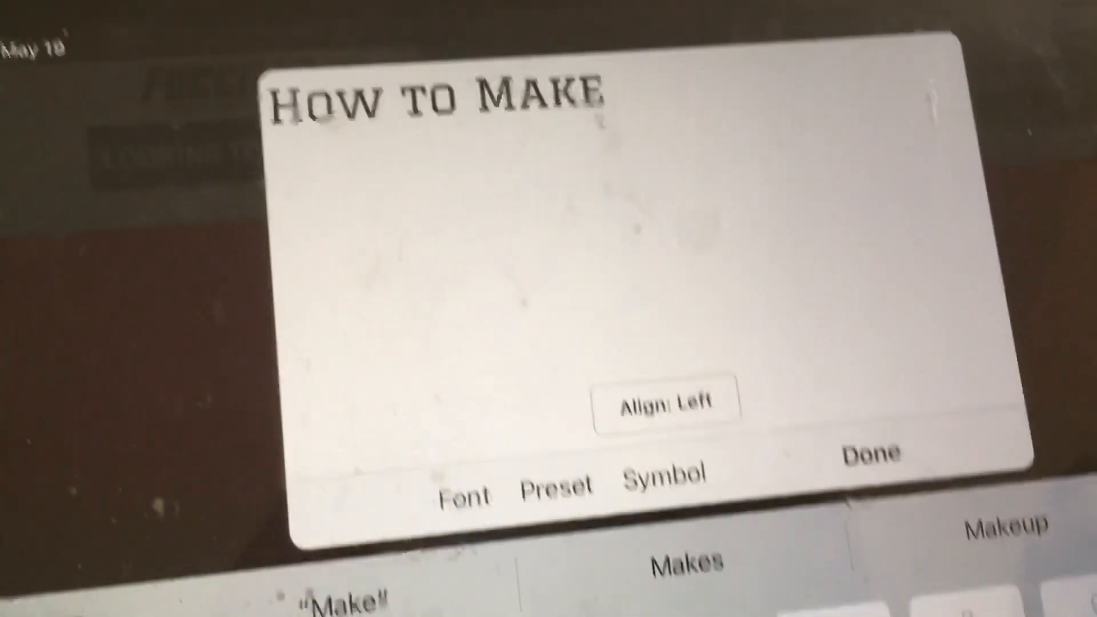
# Extend the title after 'How to Make' with 'a YT', typed on the on-screen keyboard.
pyautogui.write('A')
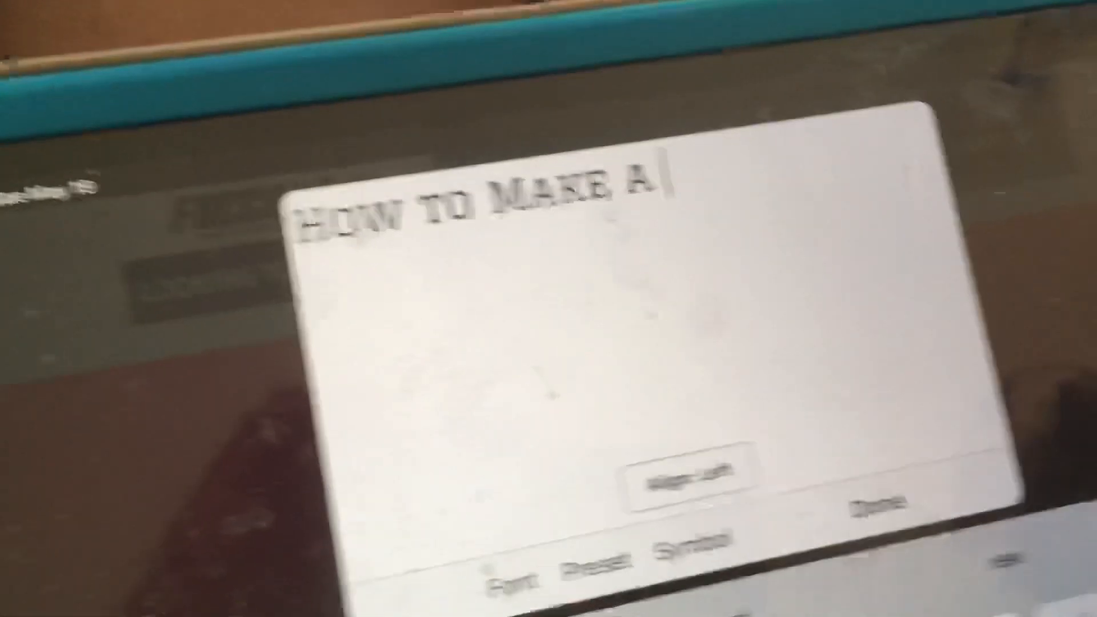
pyautogui.write('THUMB')
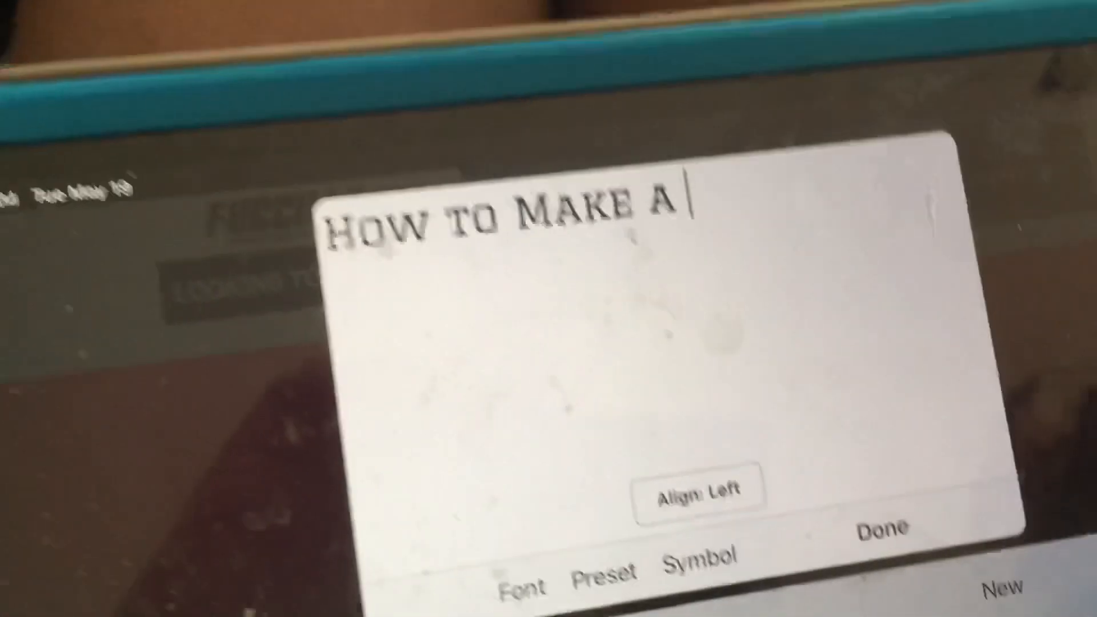
pyautogui.write('YT')
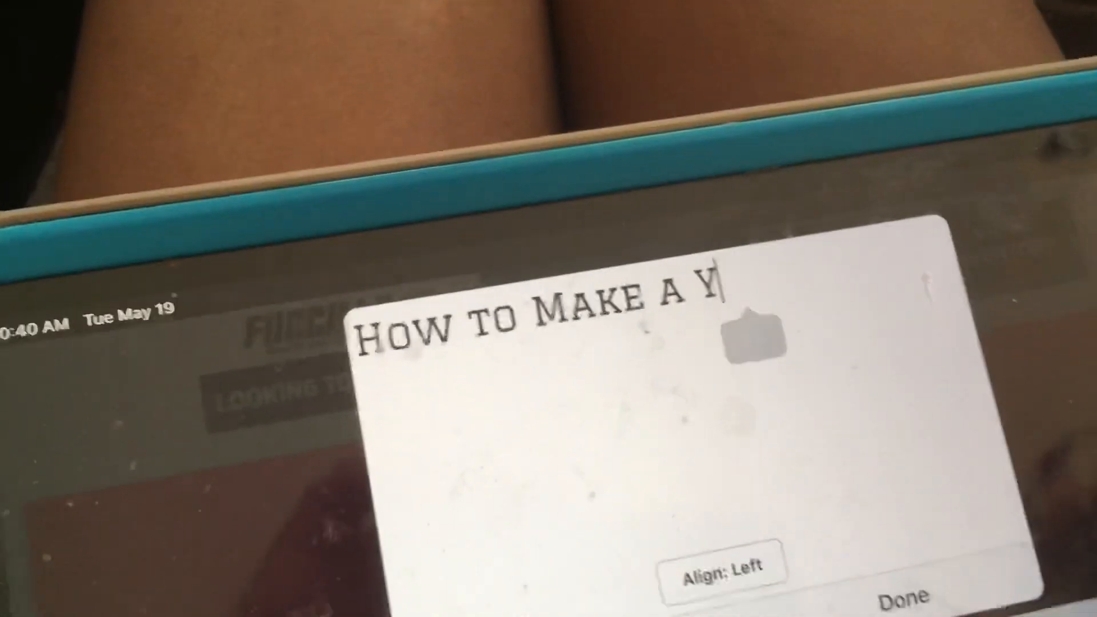
pyautogui.write('T')
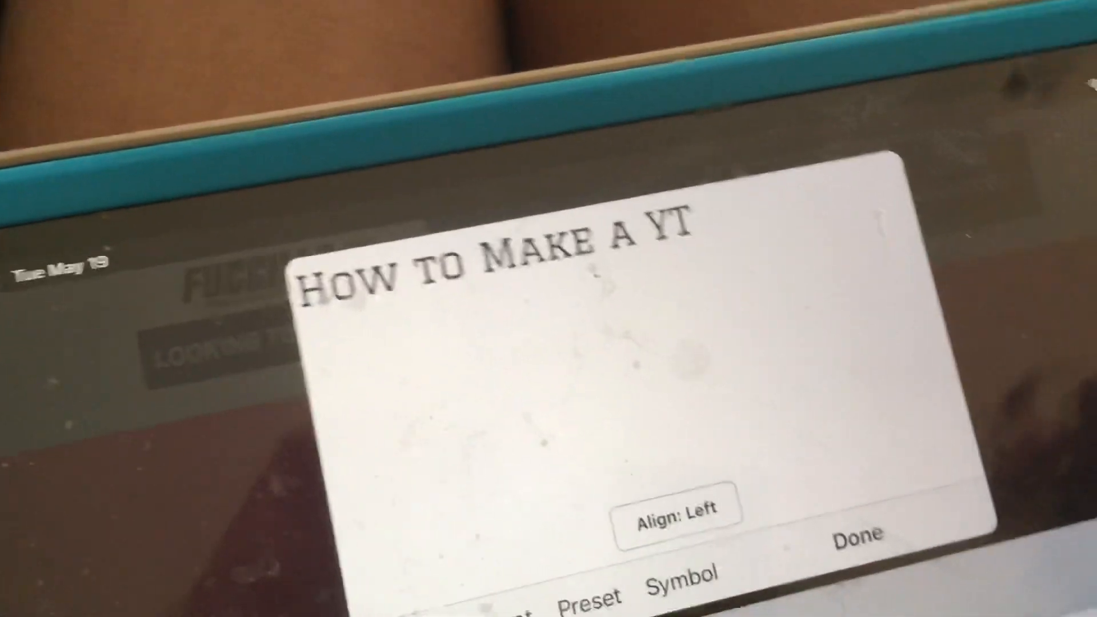
pyautogui.write('THIM')
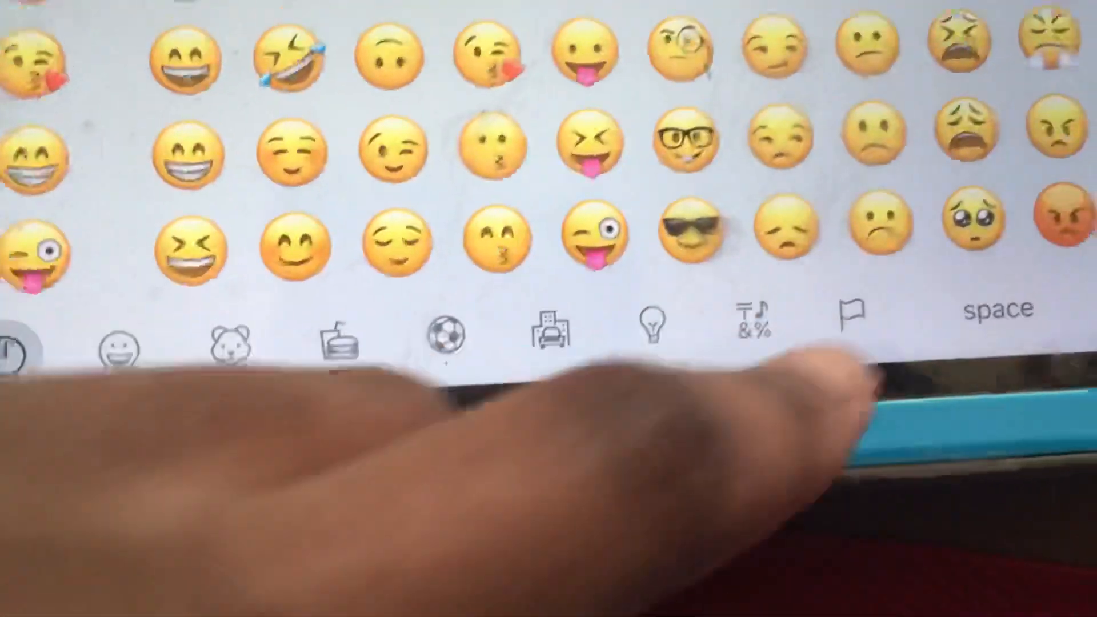
# Switch the emoji keyboard to the flag category.
pyautogui.click(850, 312)
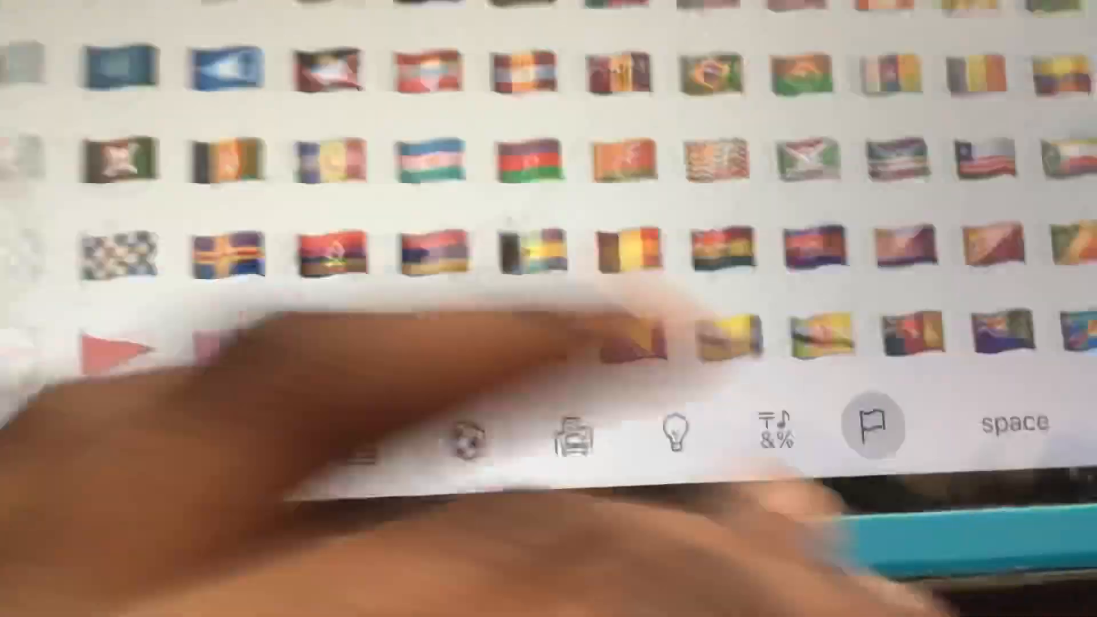